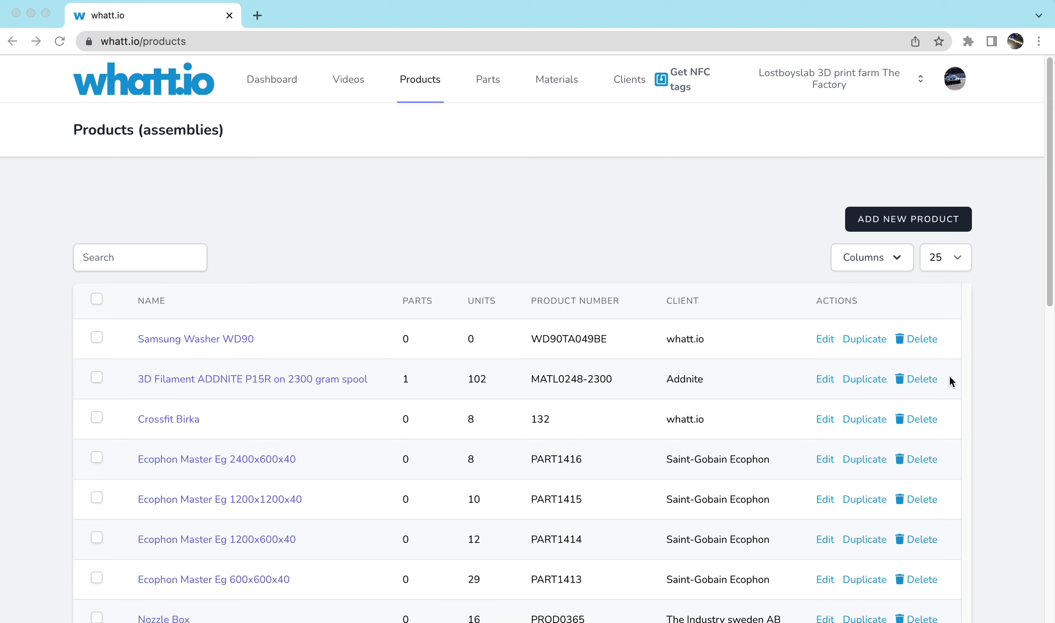
mouse_move(565, 243)
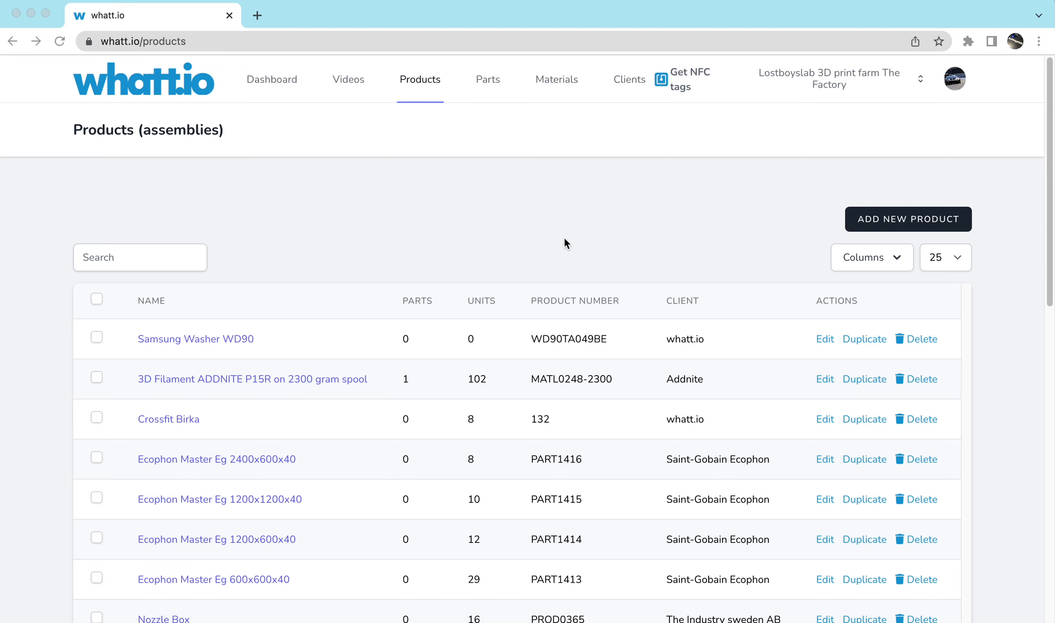
mouse_move(218, 346)
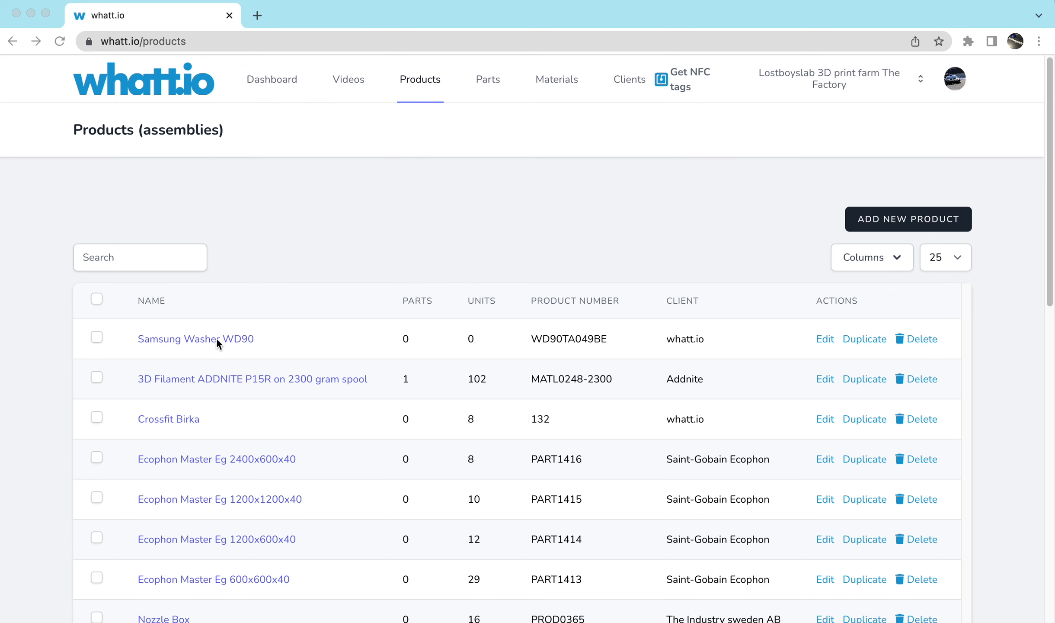
Open the 'Samsung Washer WD90' product page from the Products list.
click(195, 338)
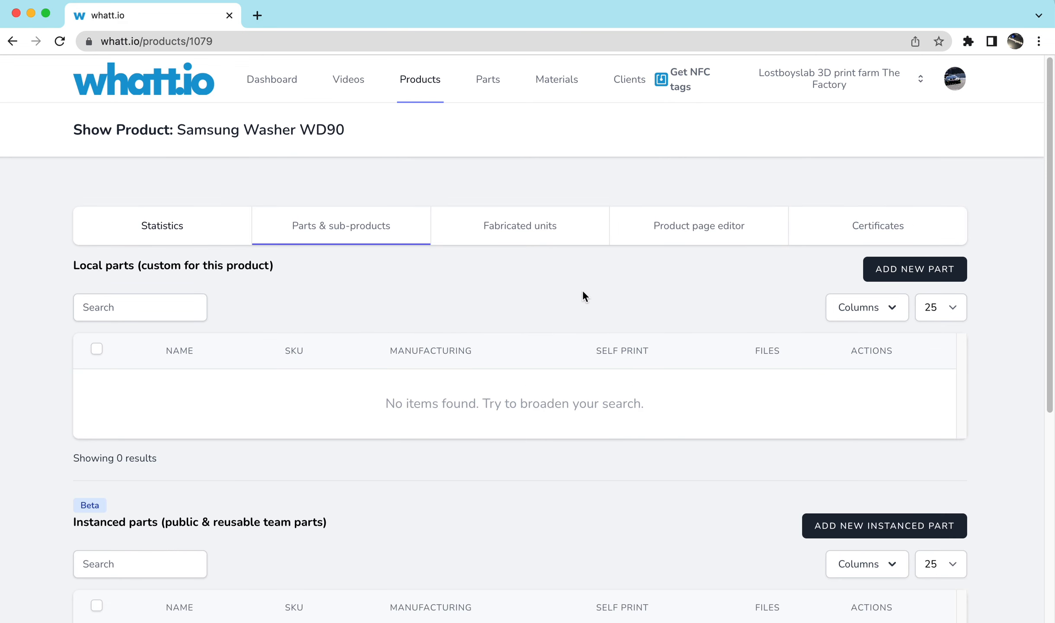
Review the Certificates tab's enabled EPREL section with its label PDF, label image and link.
click(878, 226)
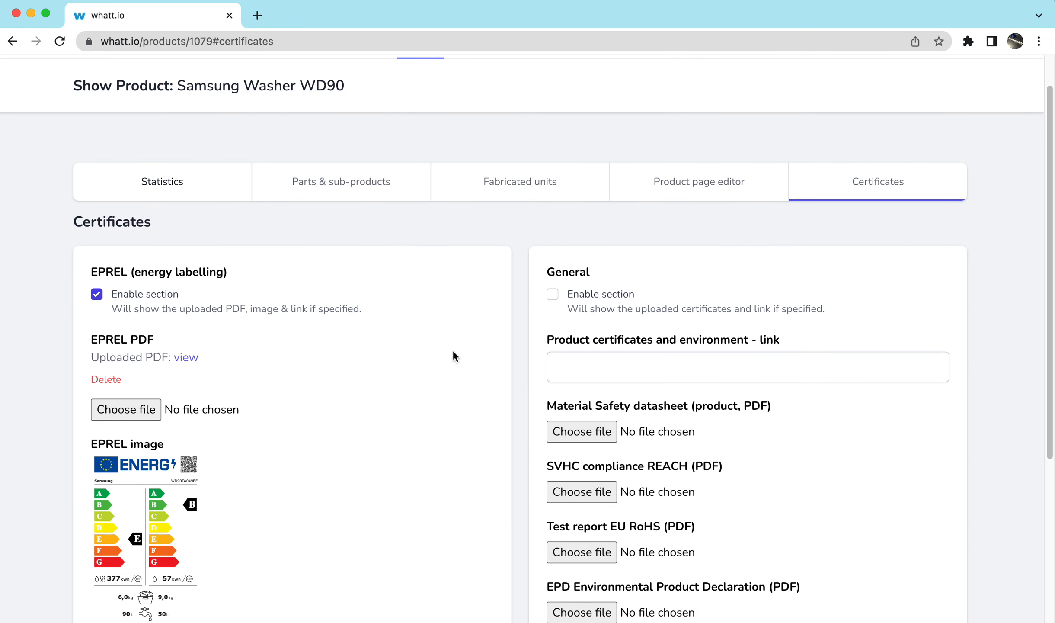
scroll(down, 3)
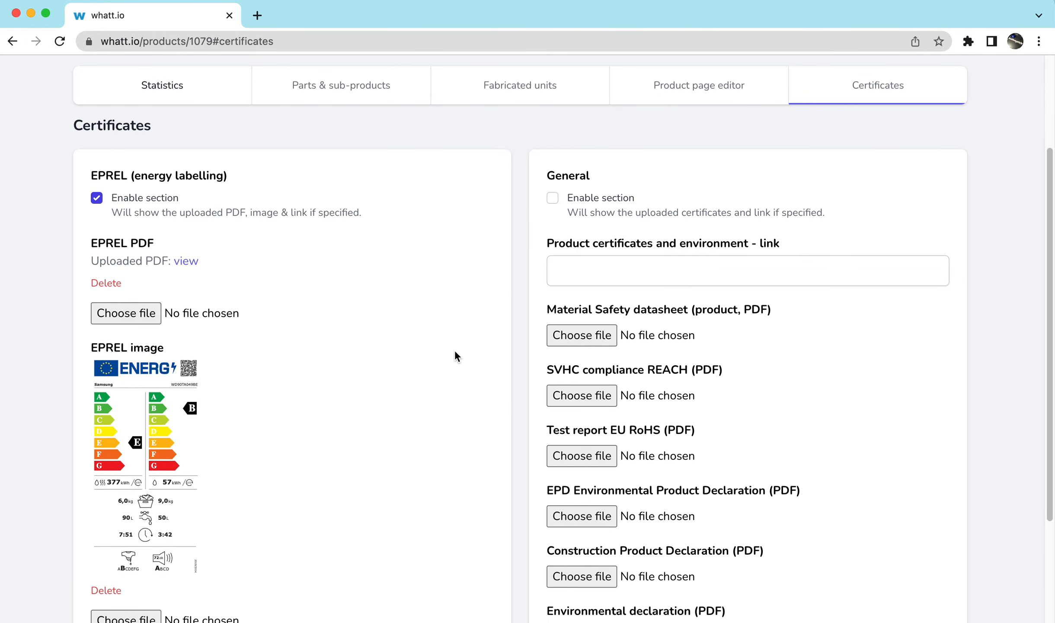
mouse_move(448, 359)
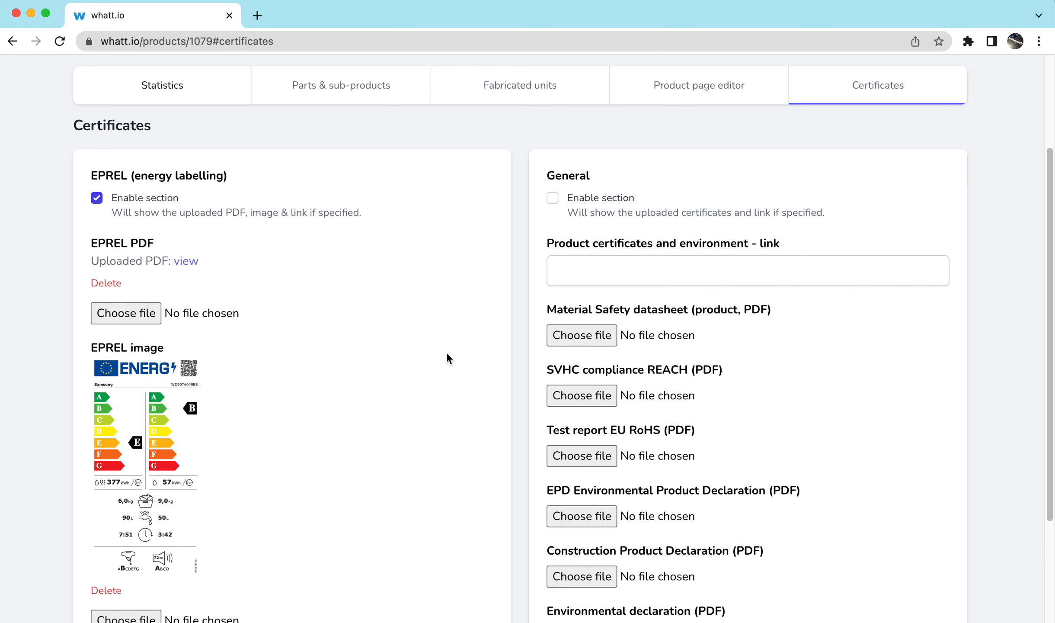
scroll(down, 3)
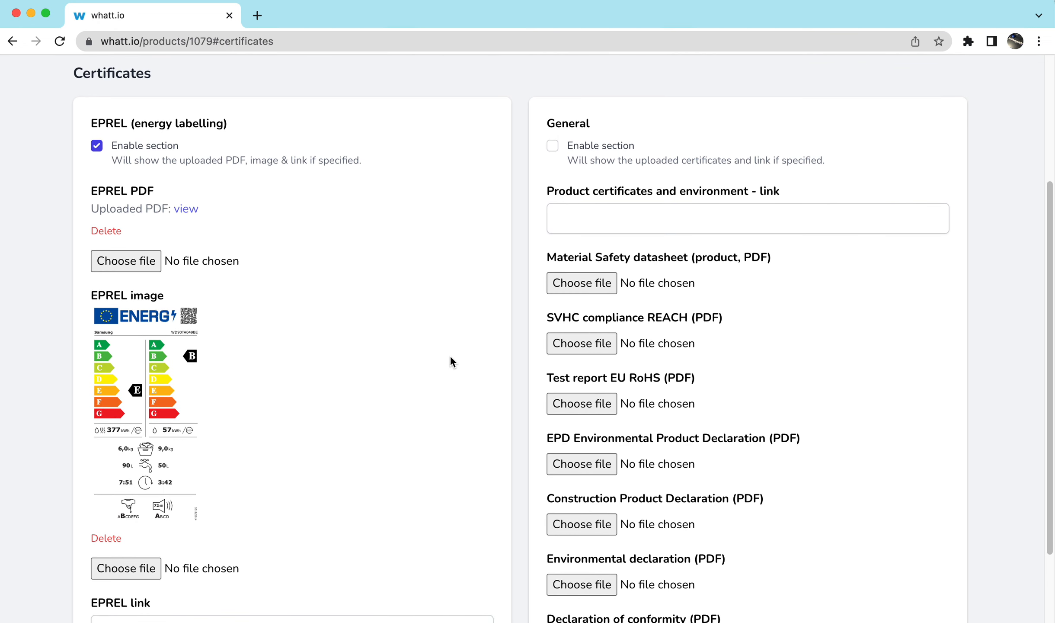
scroll(down, 3)
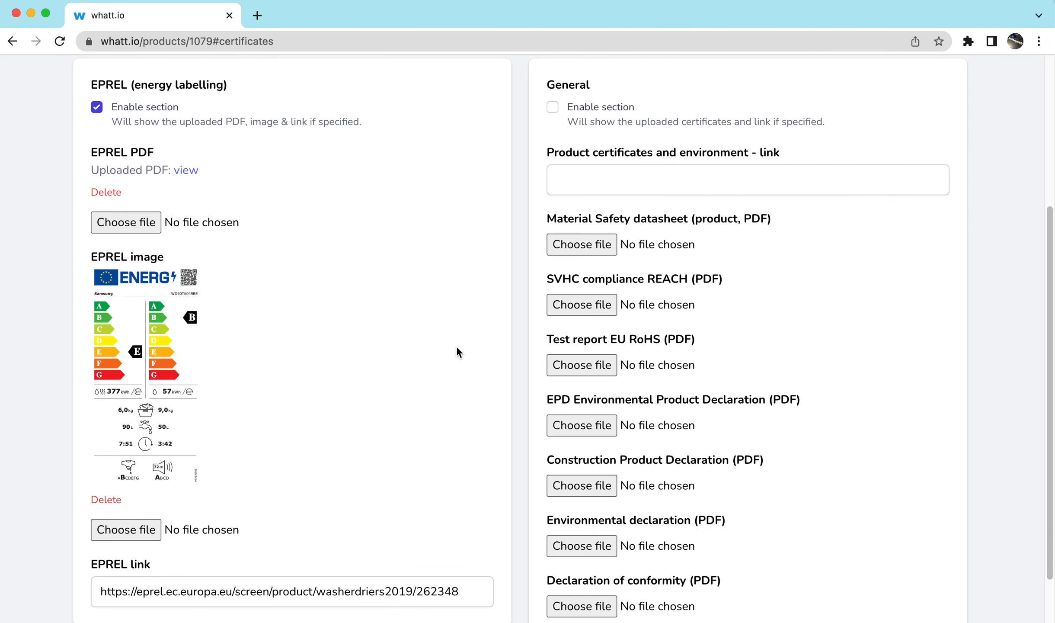
scroll(down, 3)
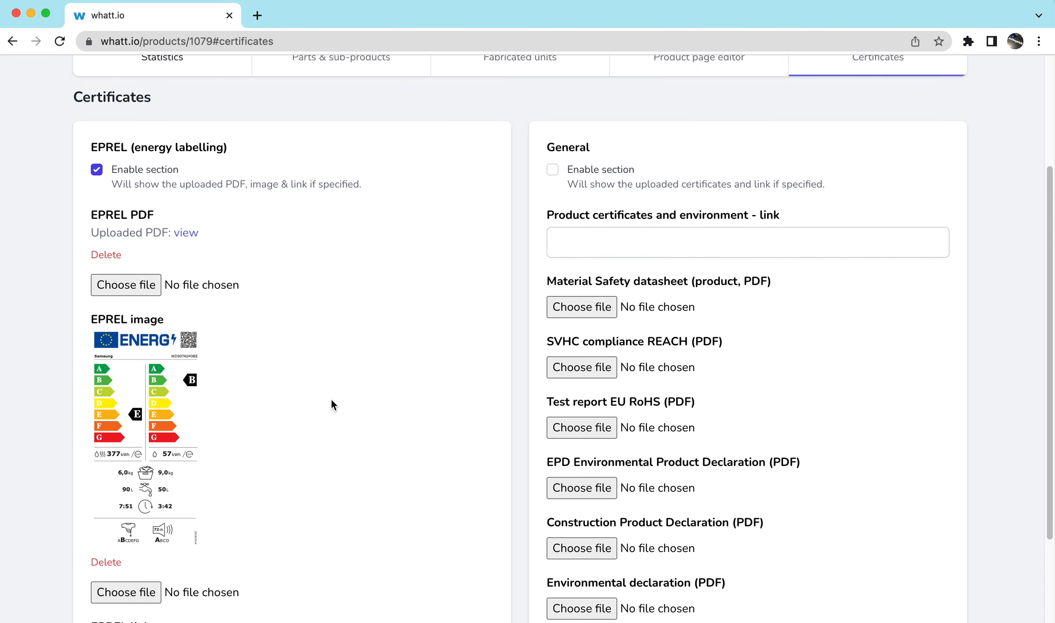
scroll(down, 3)
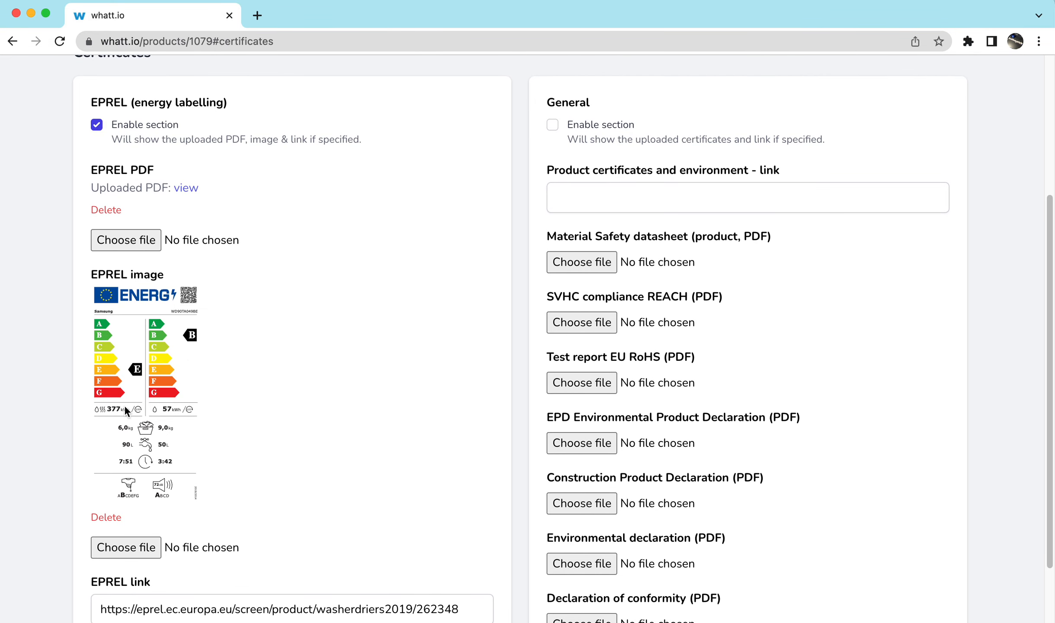
mouse_move(120, 361)
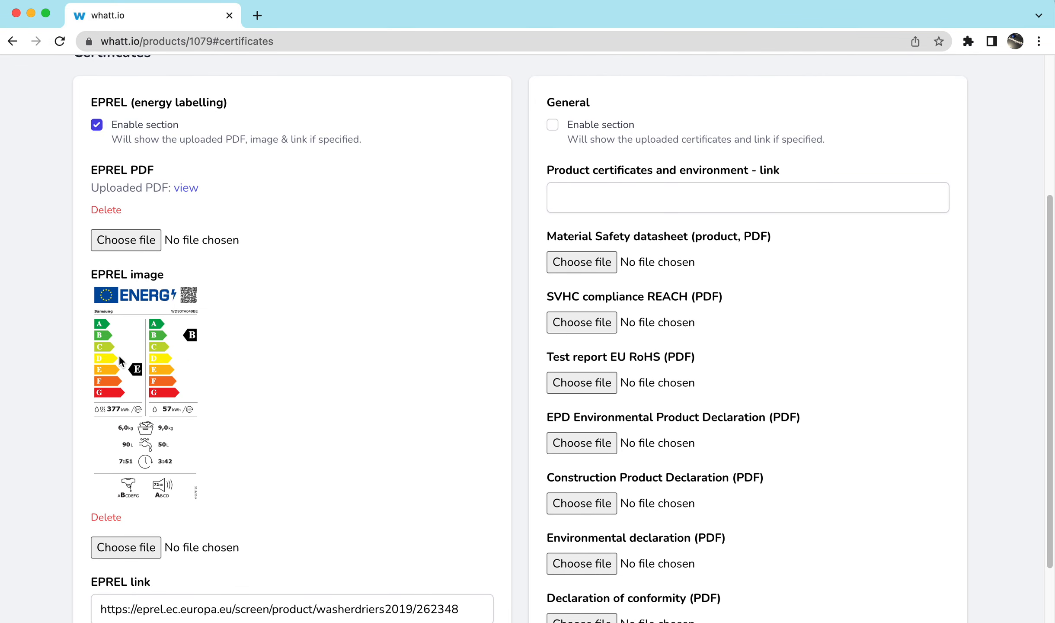
scroll(down, 3)
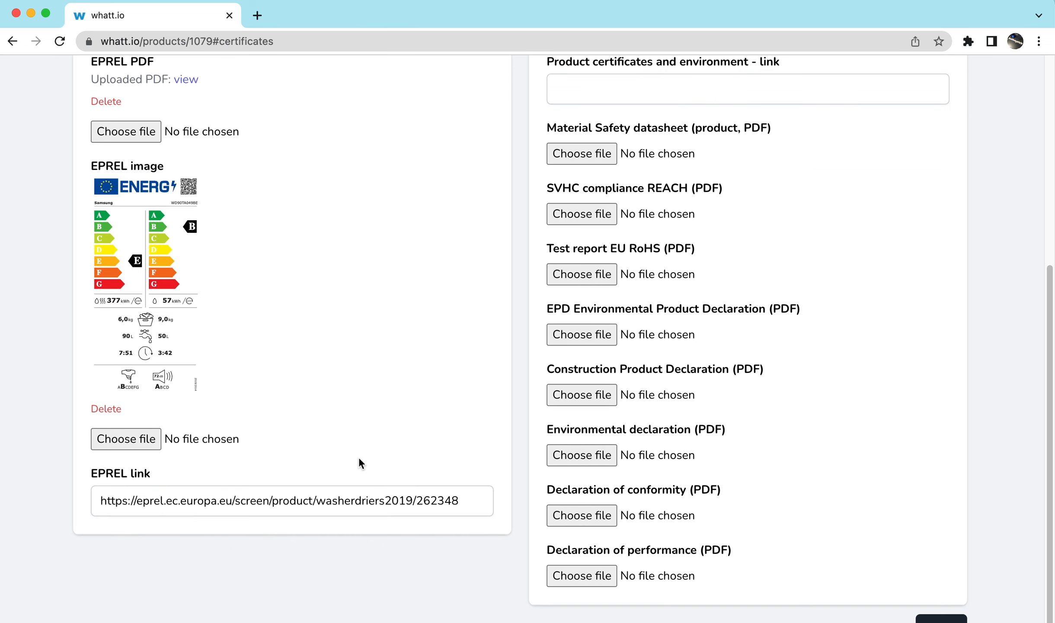
scroll(up, 3)
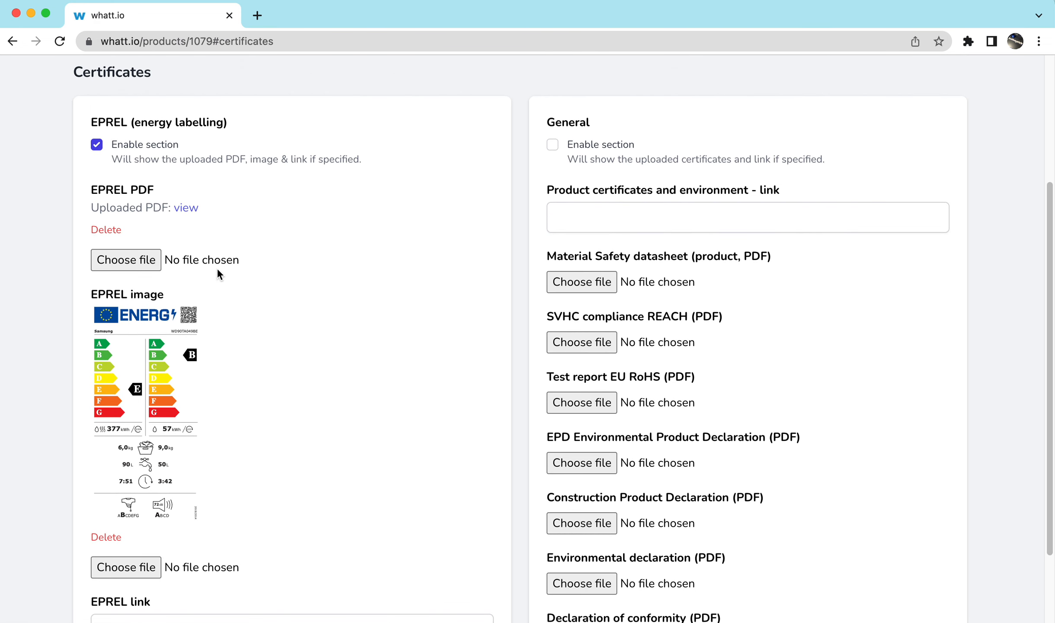
mouse_move(135, 110)
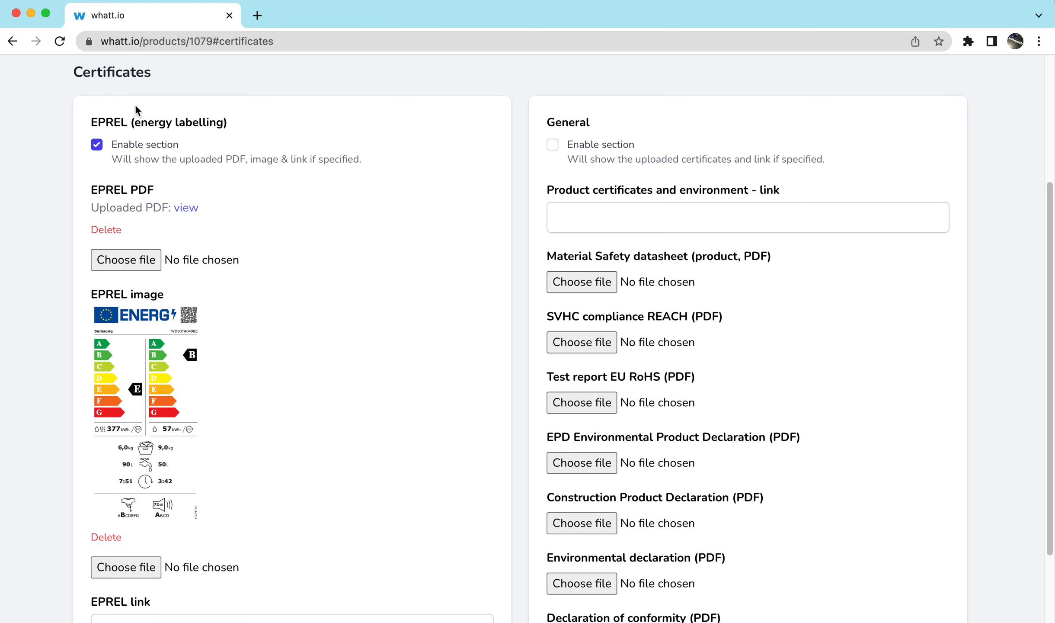
scroll(down, 3)
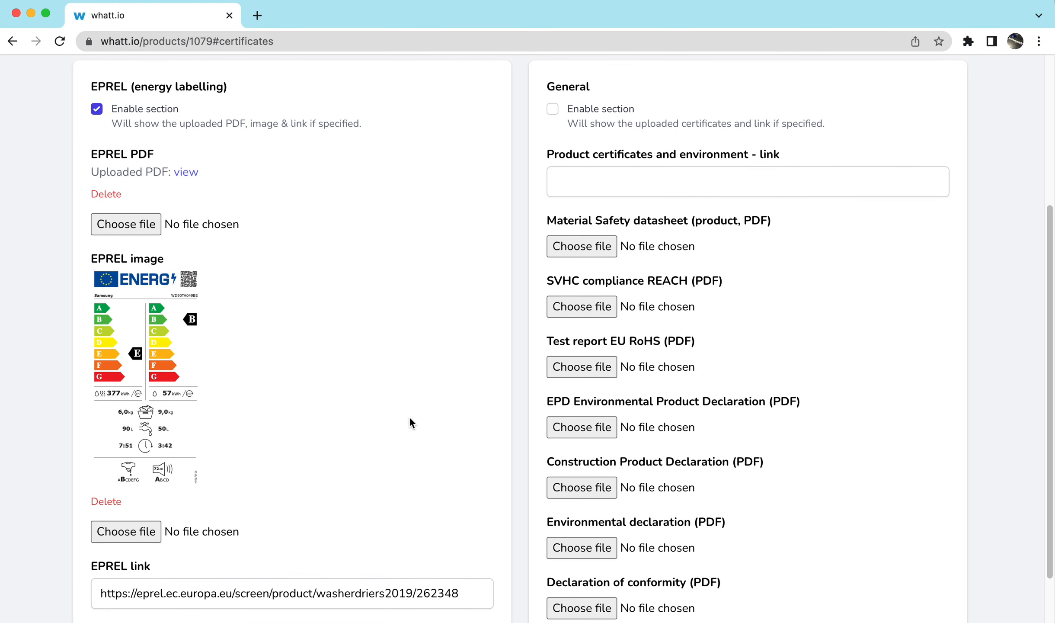
Switch to the EPREL Public tab showing Samsung WD90TA049BE, product 262348.
click(291, 604)
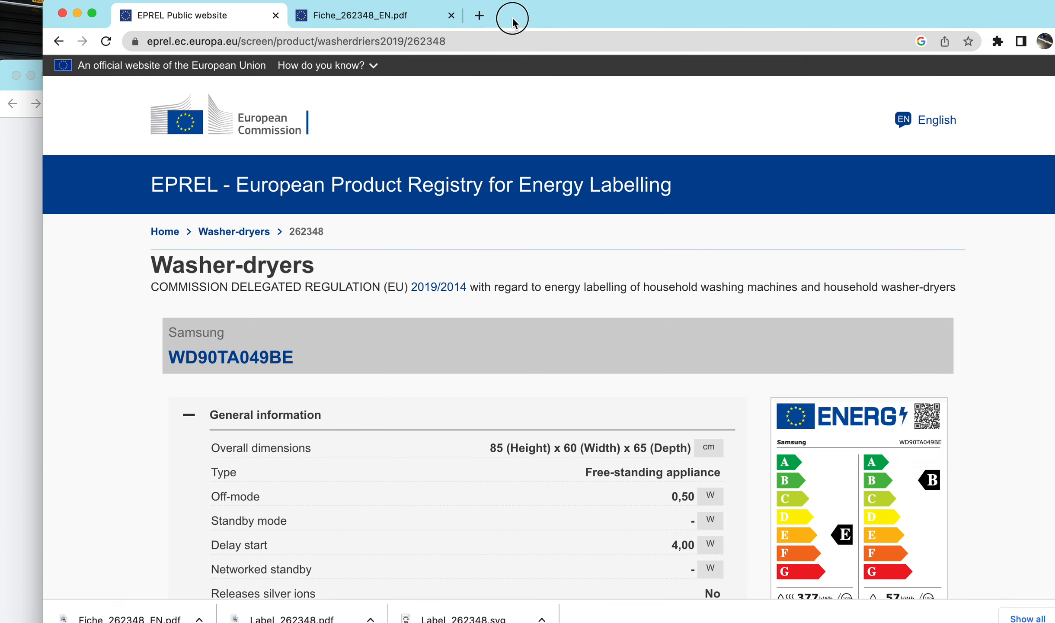
mouse_move(492, 200)
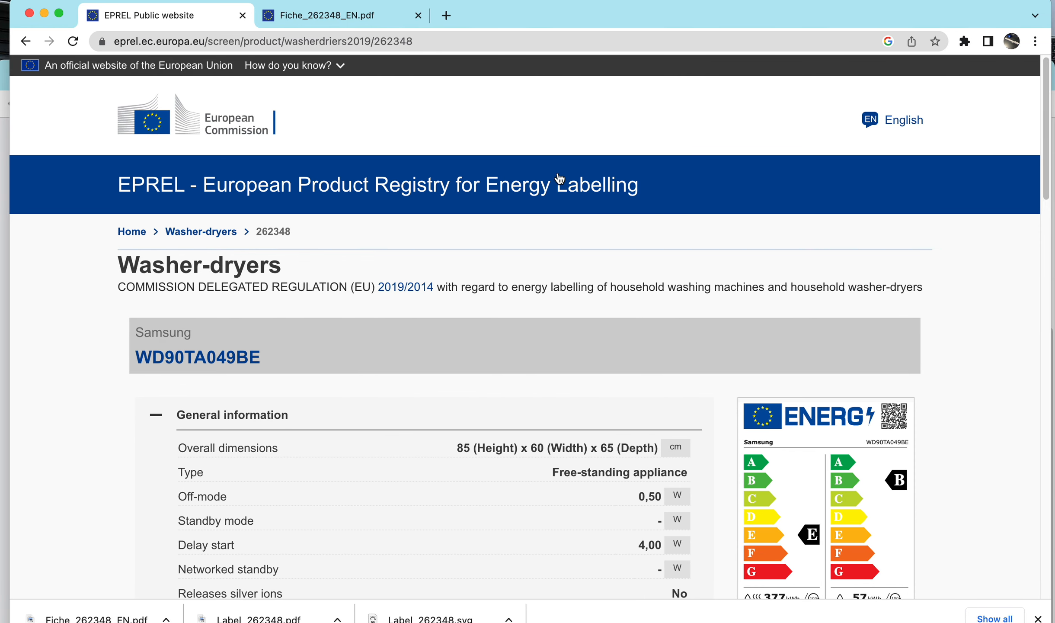
mouse_move(506, 246)
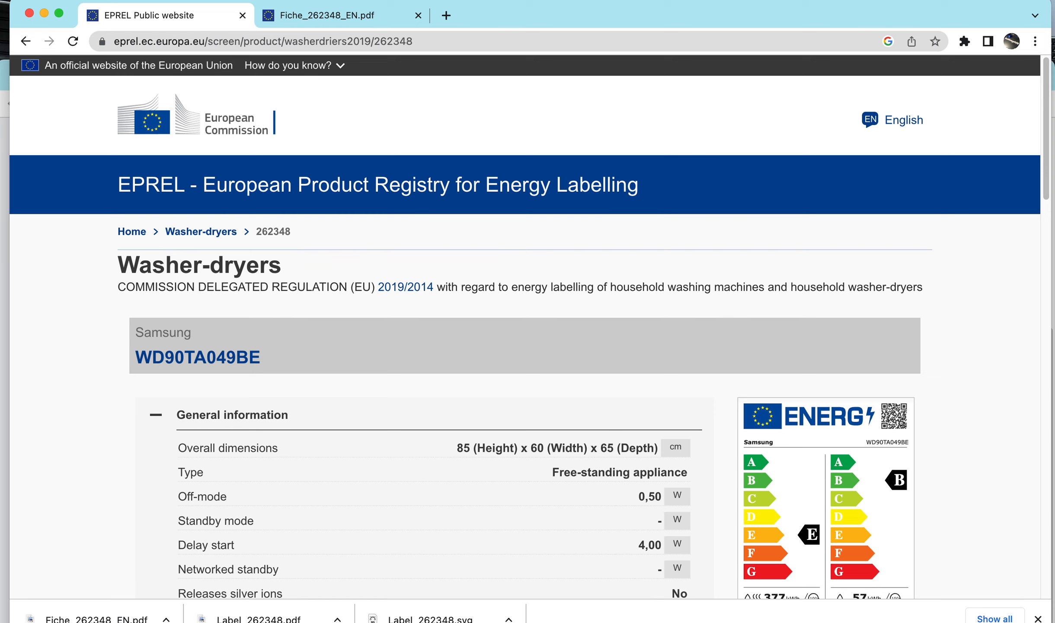
mouse_move(348, 102)
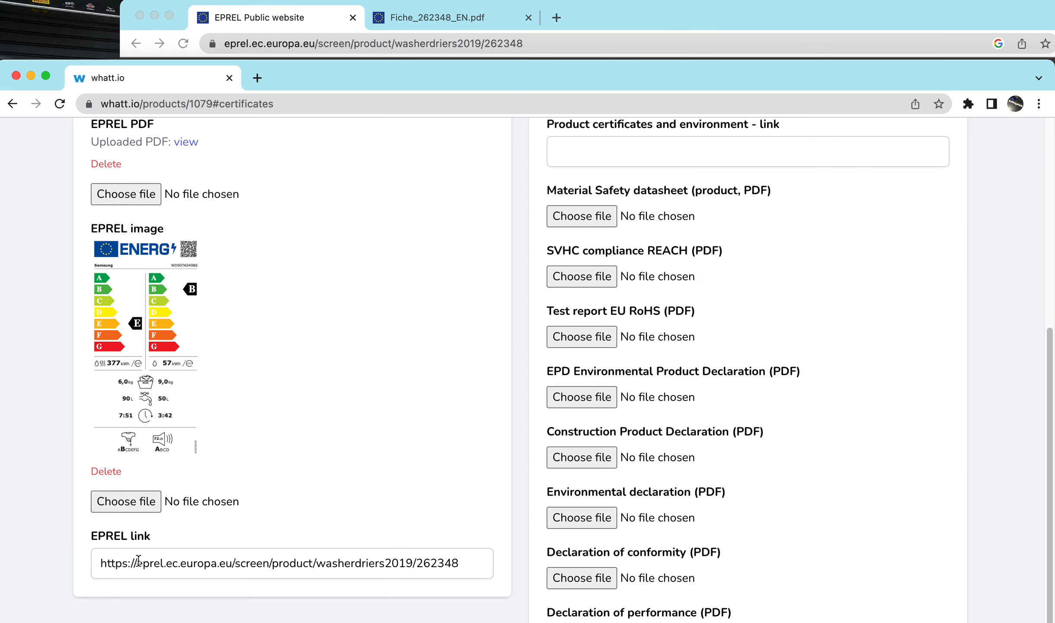
mouse_move(392, 523)
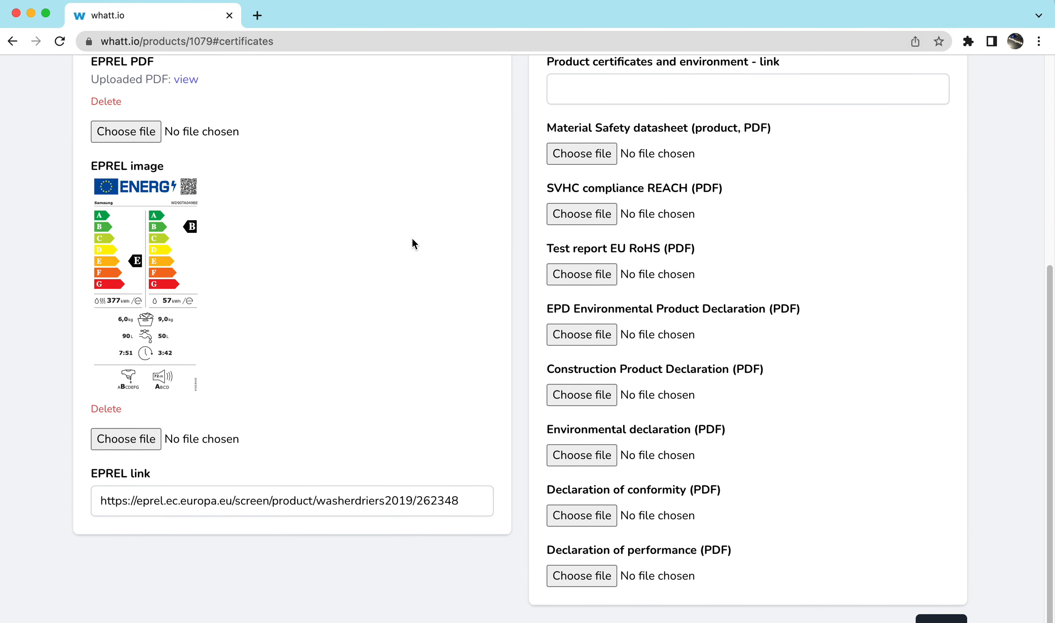
mouse_move(294, 129)
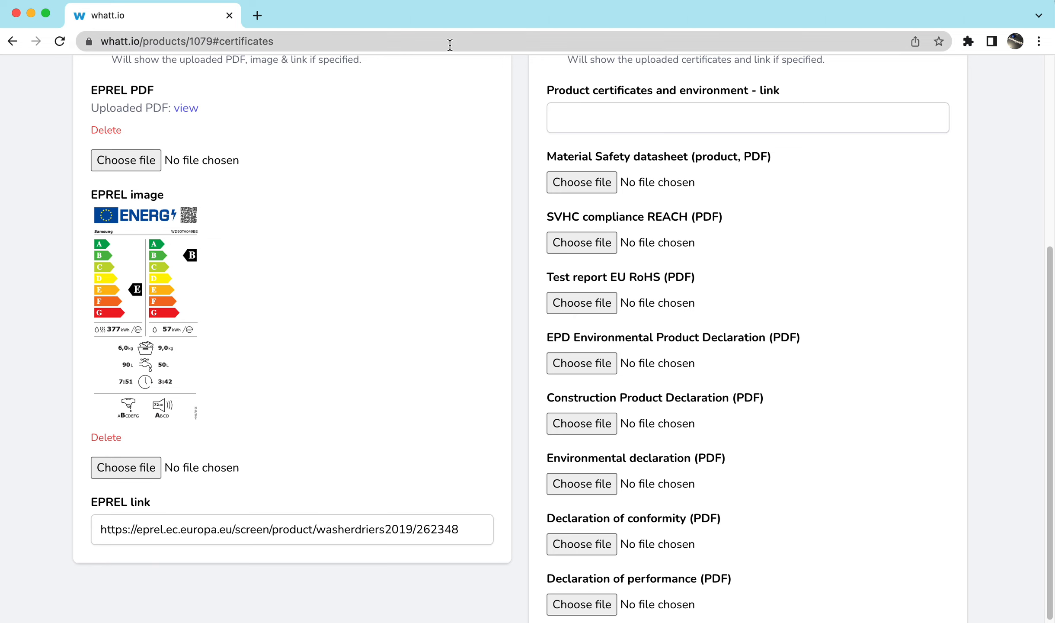
mouse_move(352, 219)
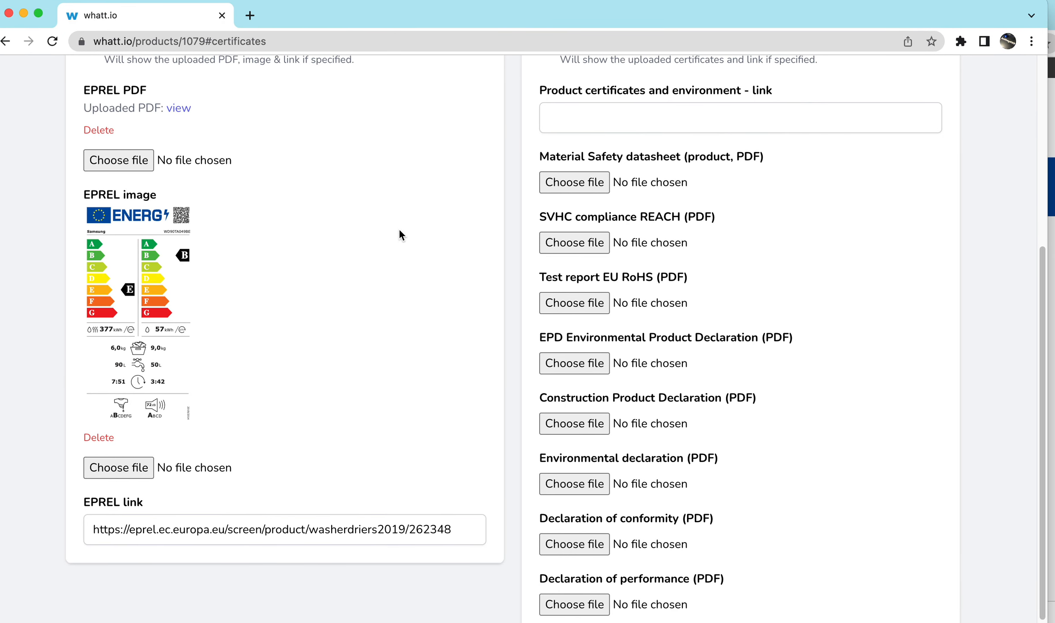
mouse_move(394, 249)
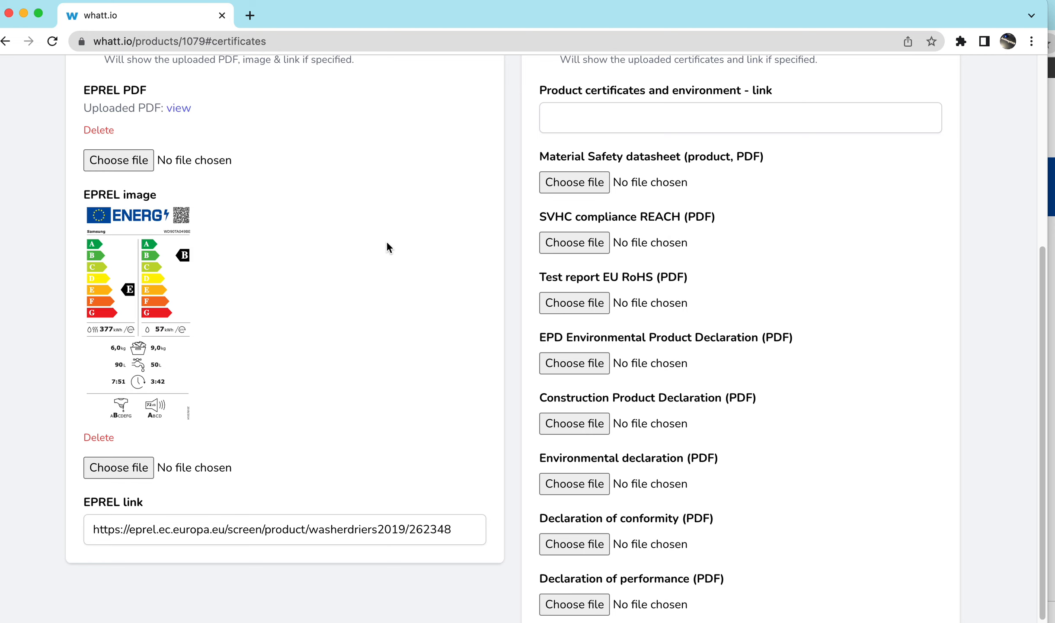
mouse_move(277, 352)
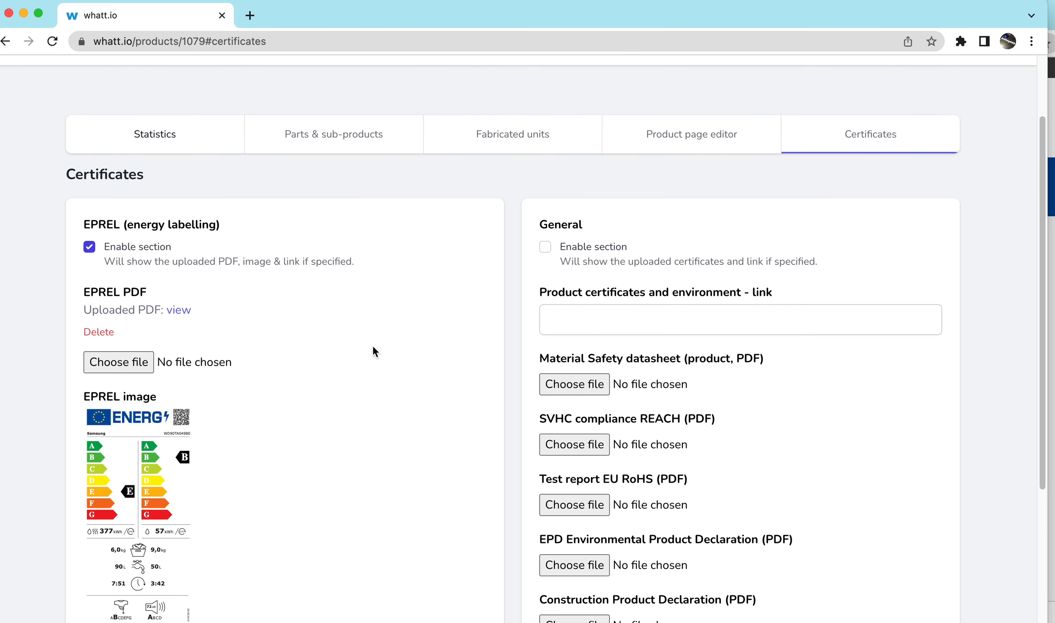
Scroll whatt.io's certificates to the EPREL link and return to the registry entry.
scroll(down, 3)
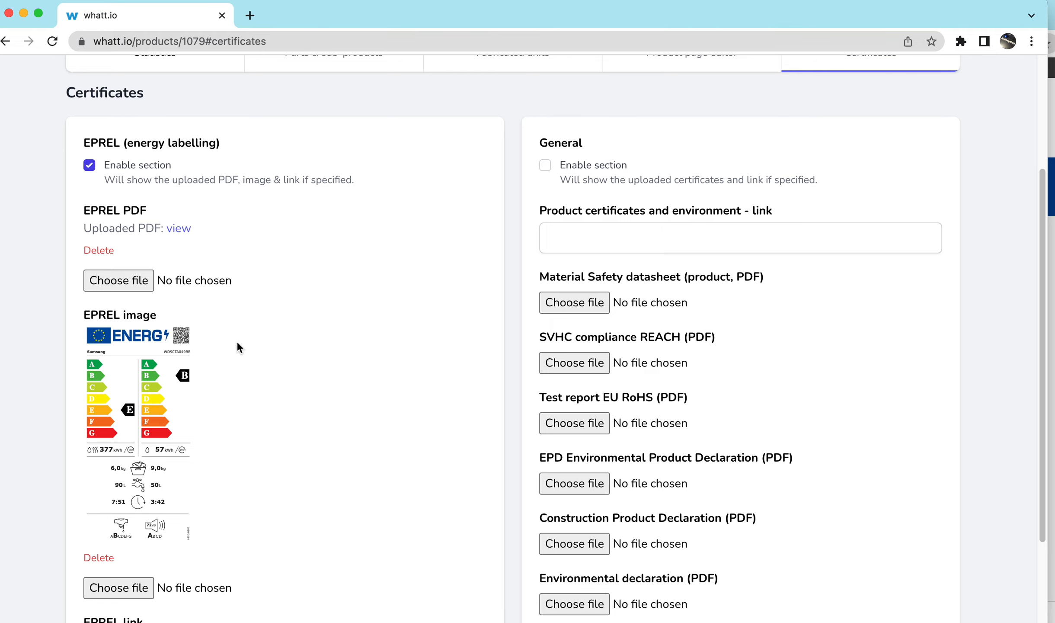
click(178, 227)
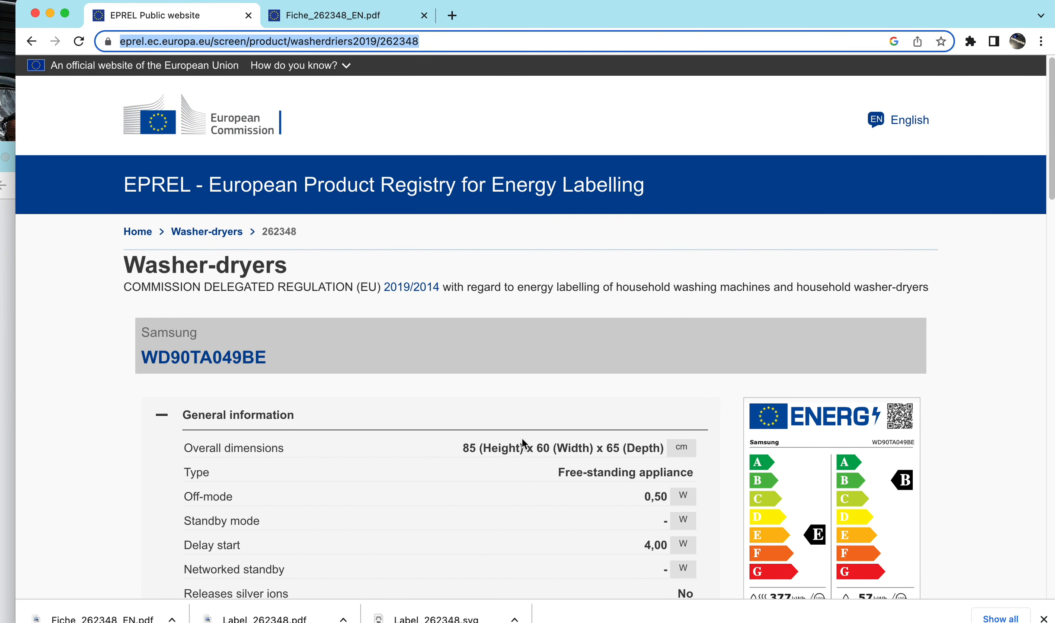
scroll(down, 3)
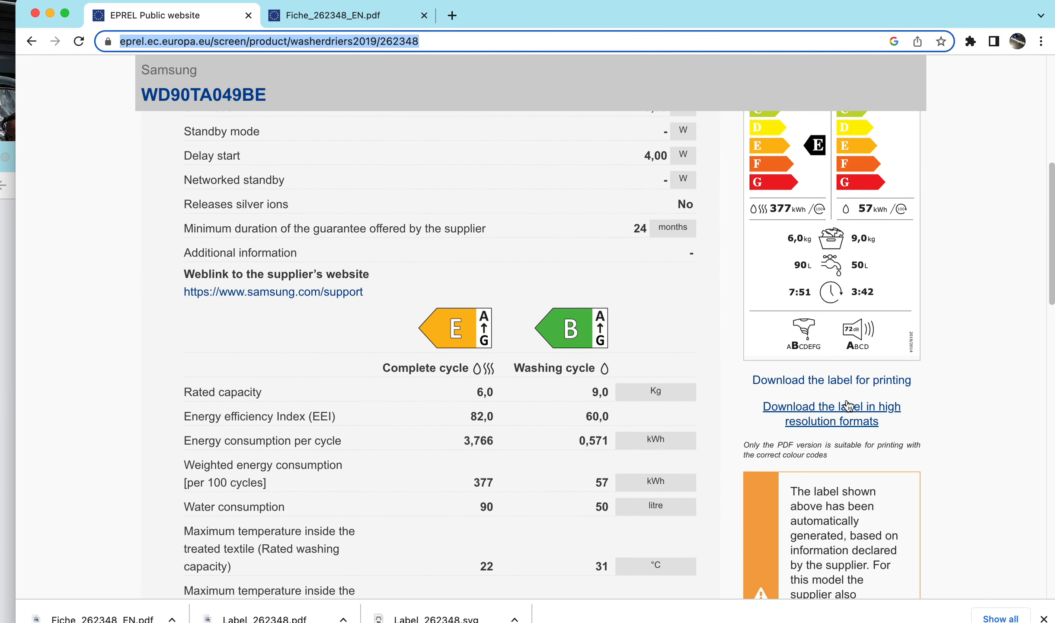
scroll(down, 3)
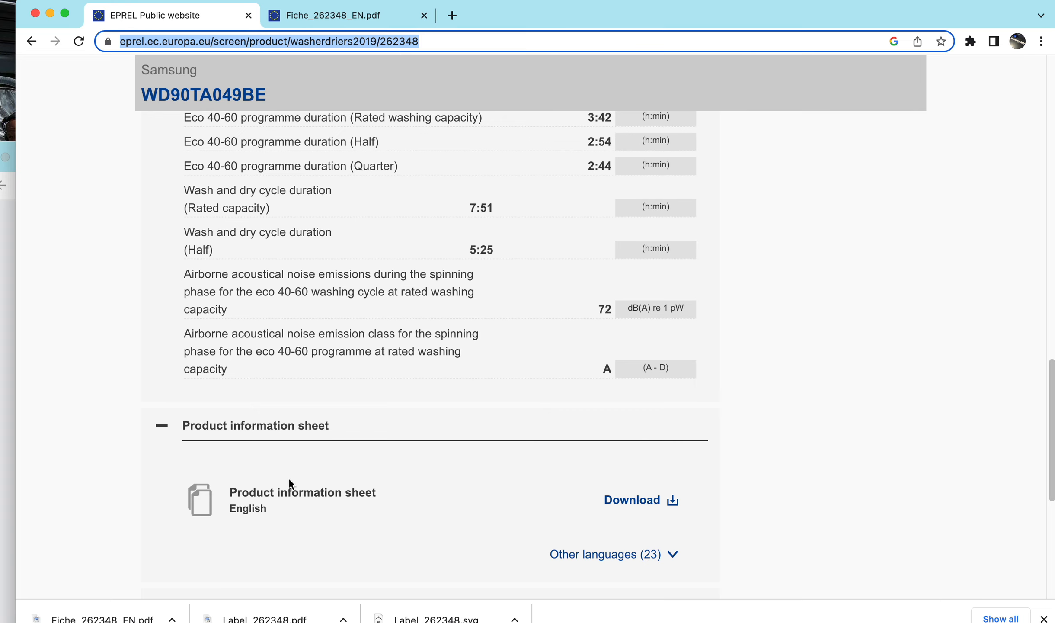
scroll(up, 3)
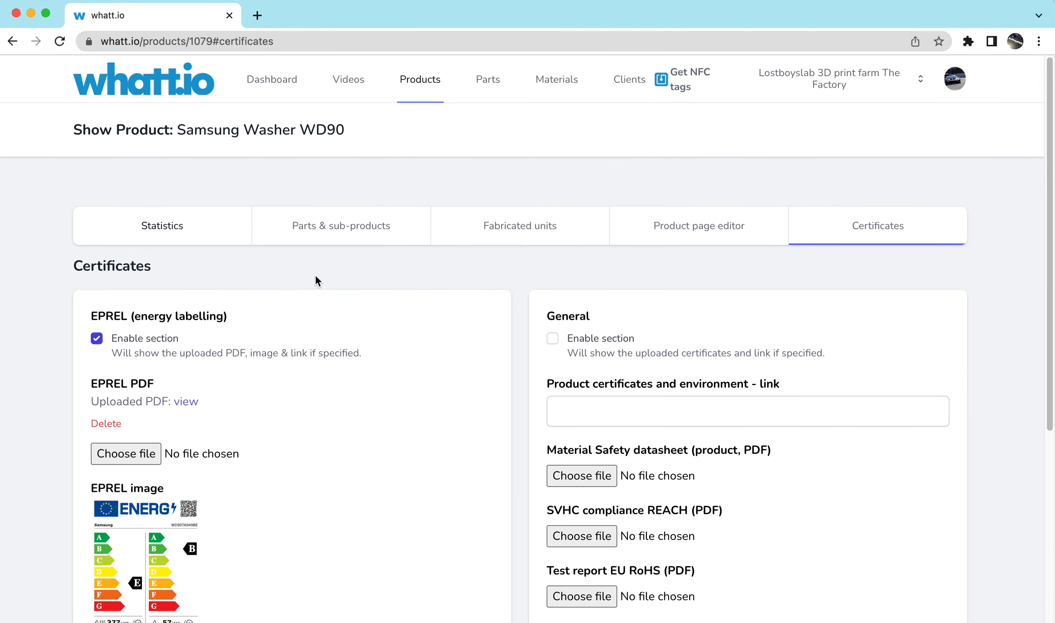
mouse_move(359, 288)
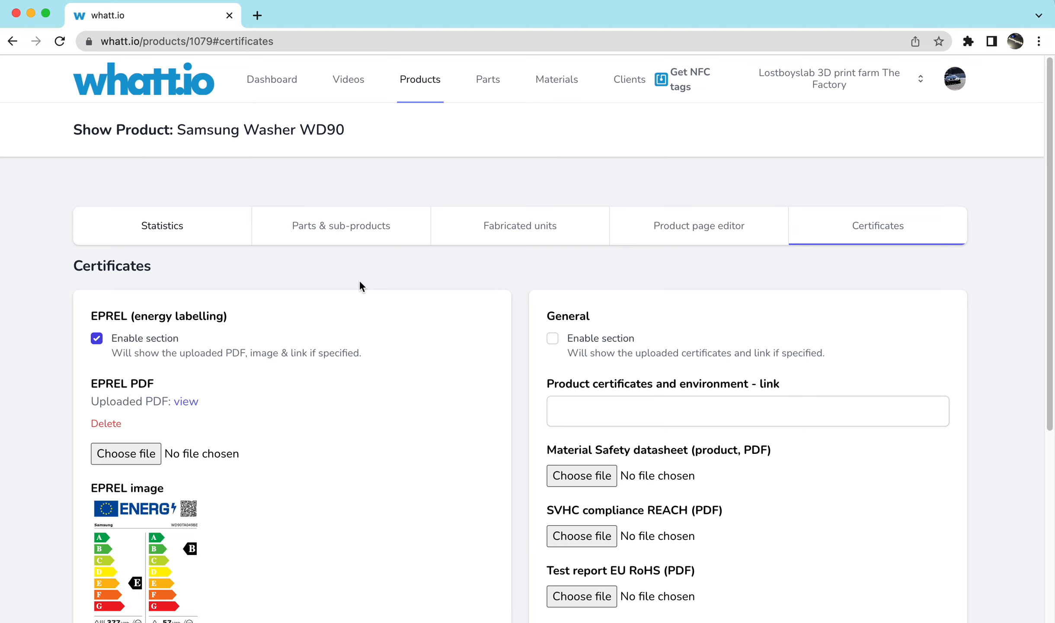